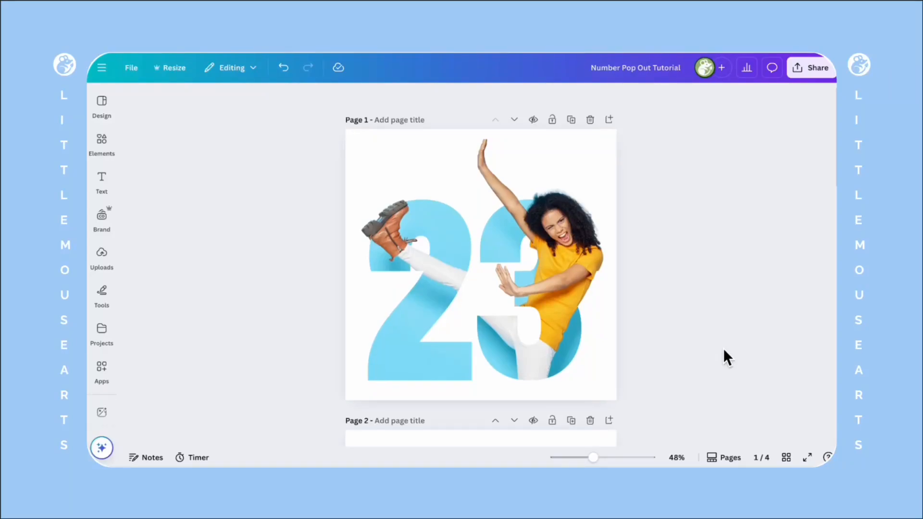
# - Scroll down past the finished pages 1–4 to the blank Page 5
pyautogui.scroll(-3)
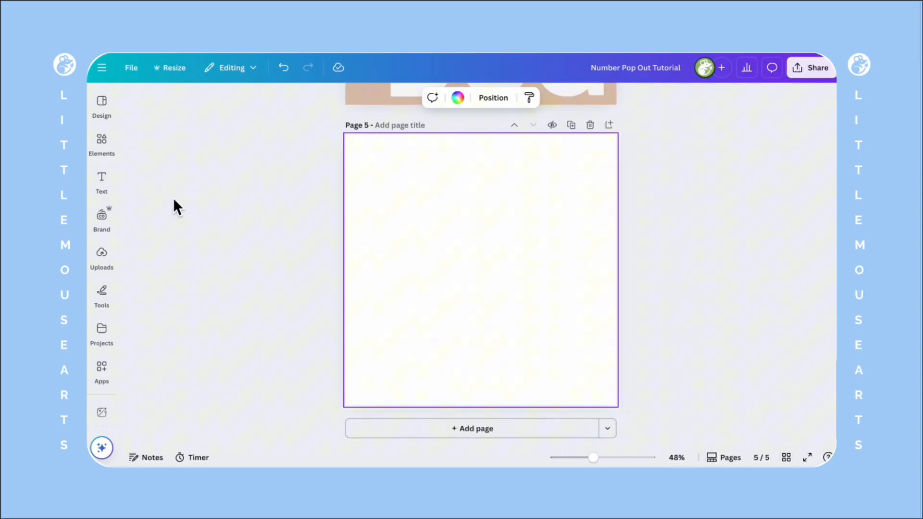
# - Search Elements for 'number' frames and add the 2 and 6 frames to Page 5
pyautogui.click(101, 144)
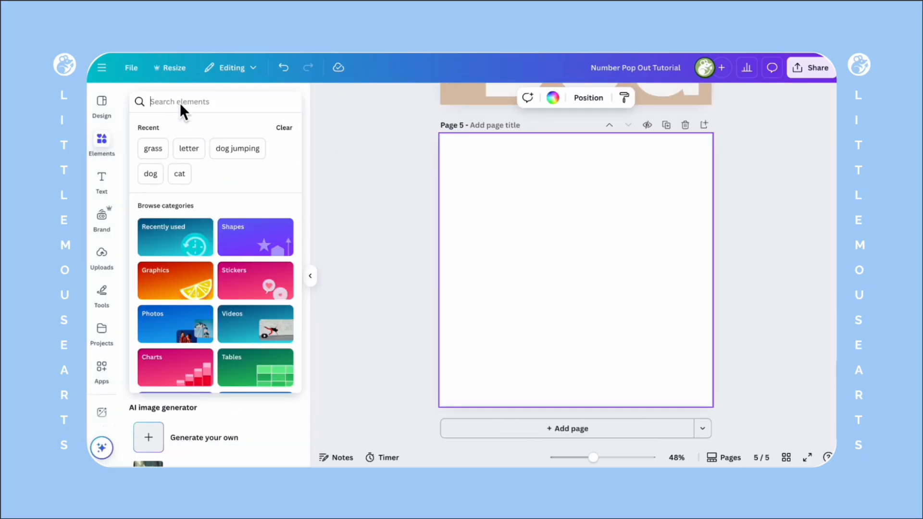
pyautogui.write('number')
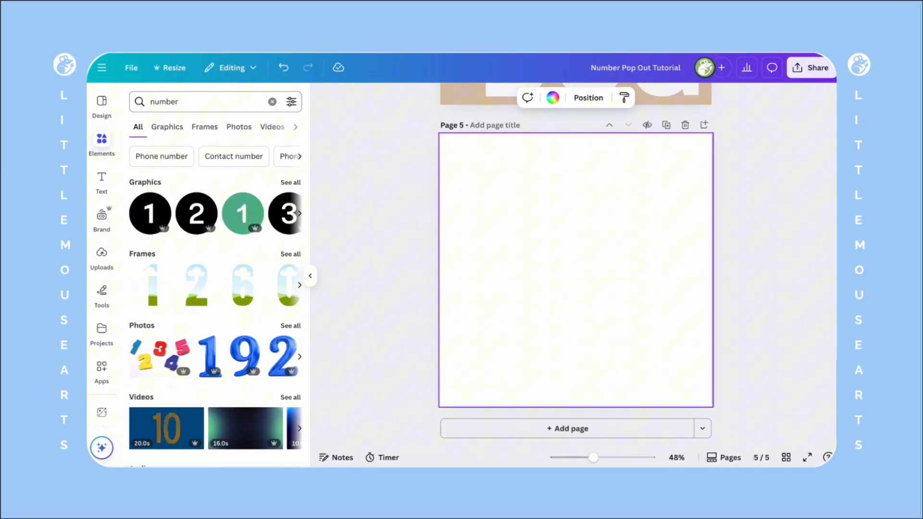
pyautogui.click(204, 126)
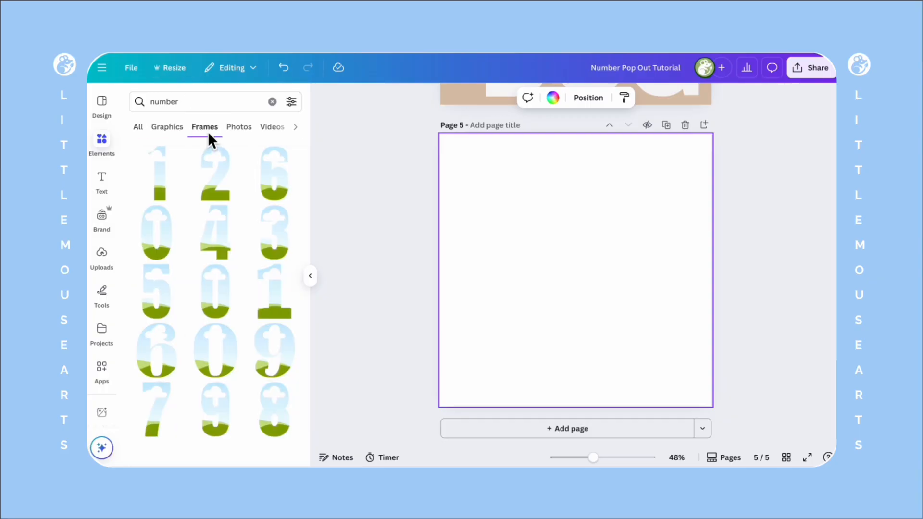
pyautogui.scroll(-3)
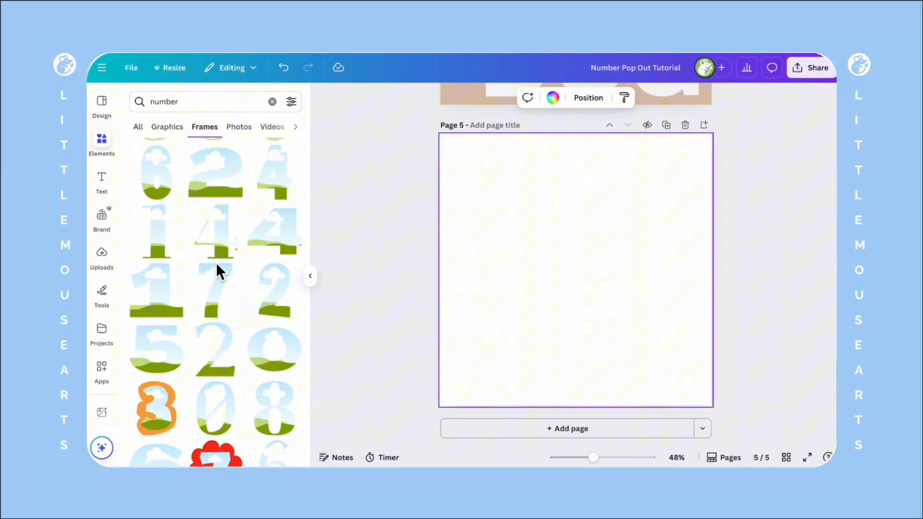
pyautogui.scroll(-3)
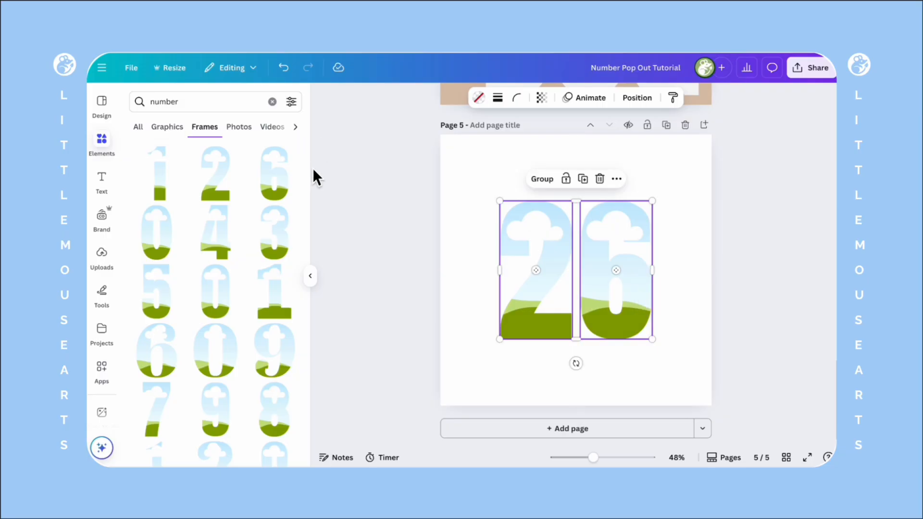
# - Search photos for 'football player' and drop the quarterback photo into the 26 frames
pyautogui.click(272, 101)
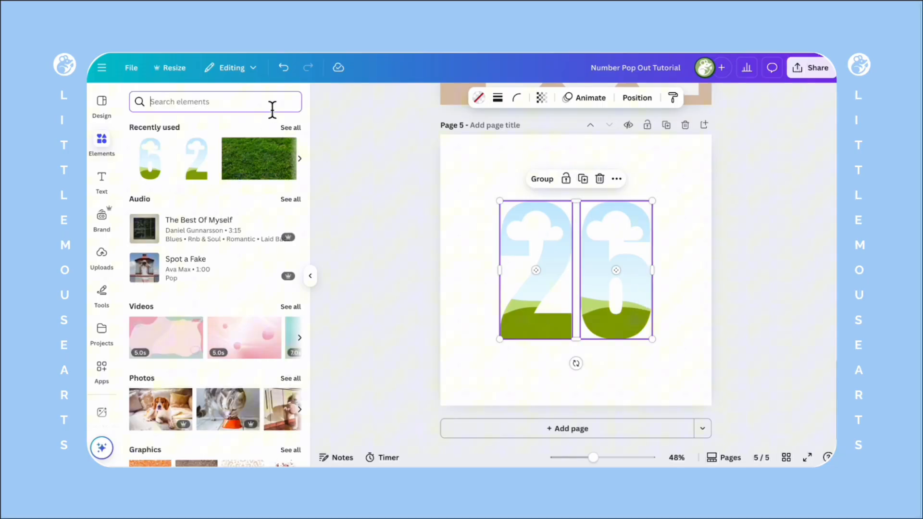
pyautogui.write('football player')
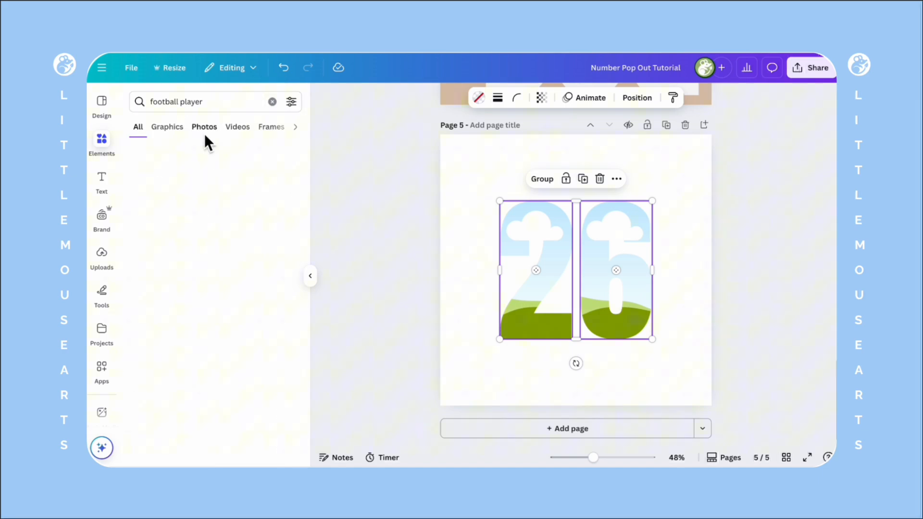
pyautogui.click(204, 126)
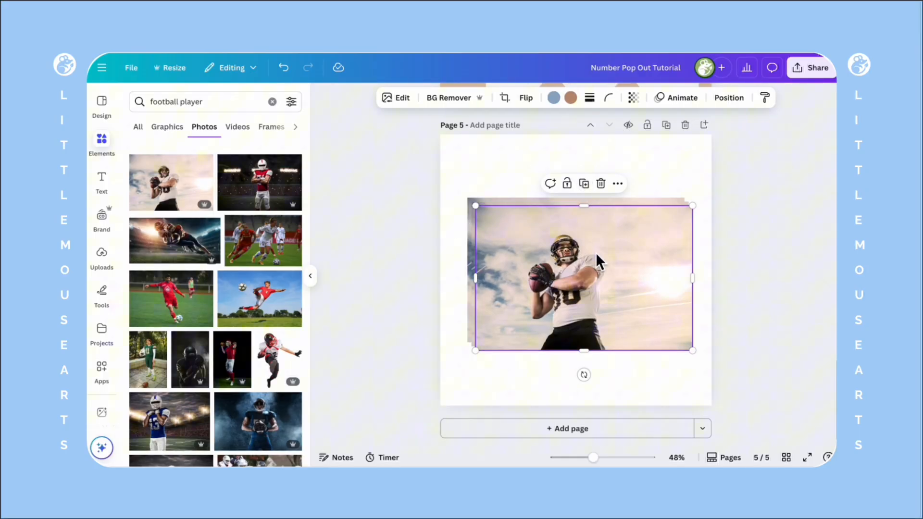
pyautogui.moveTo(596, 277); pyautogui.dragTo(637, 215)
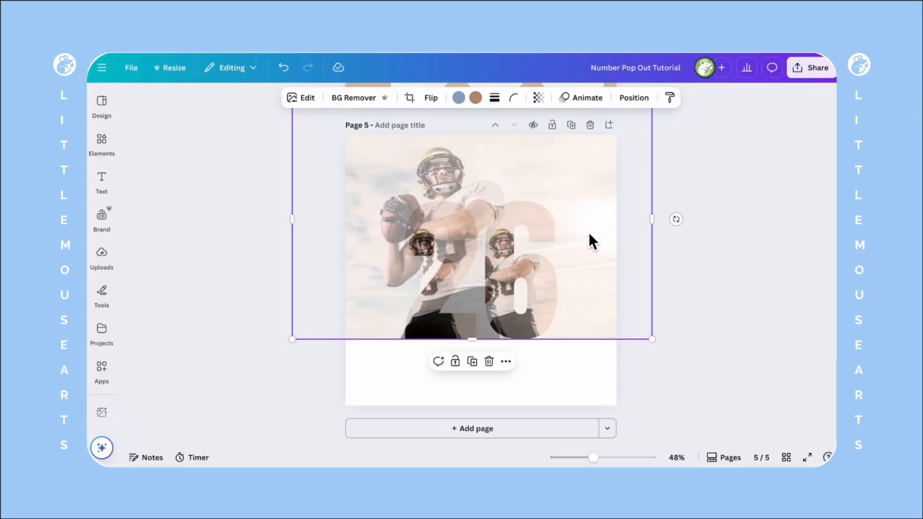
# - Set the player photo's transparency to 100 and resize the 2 and 6 frame photos to align
pyautogui.click(538, 97)
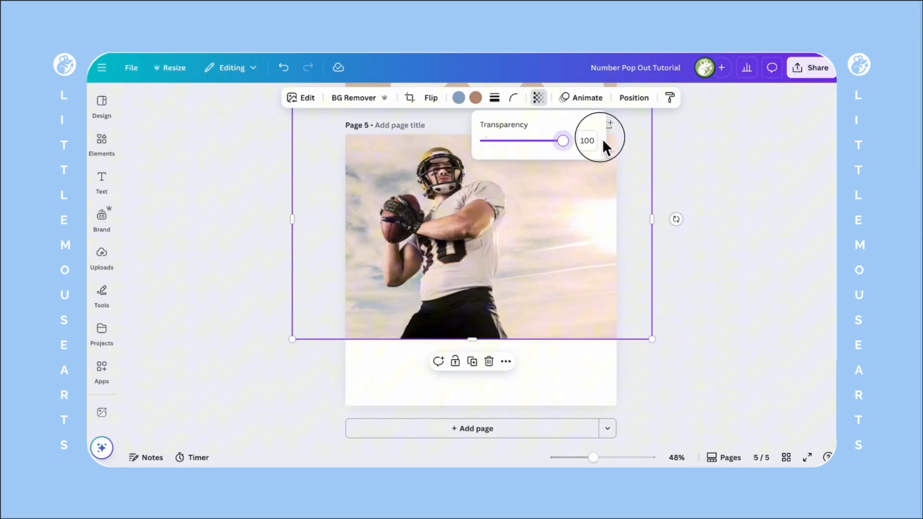
pyautogui.click(633, 98)
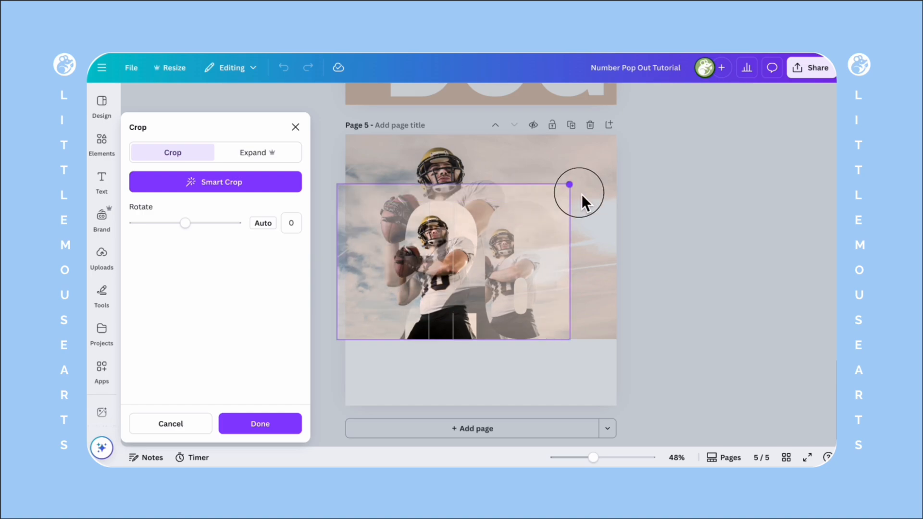
pyautogui.moveTo(568, 184); pyautogui.dragTo(662, 123)
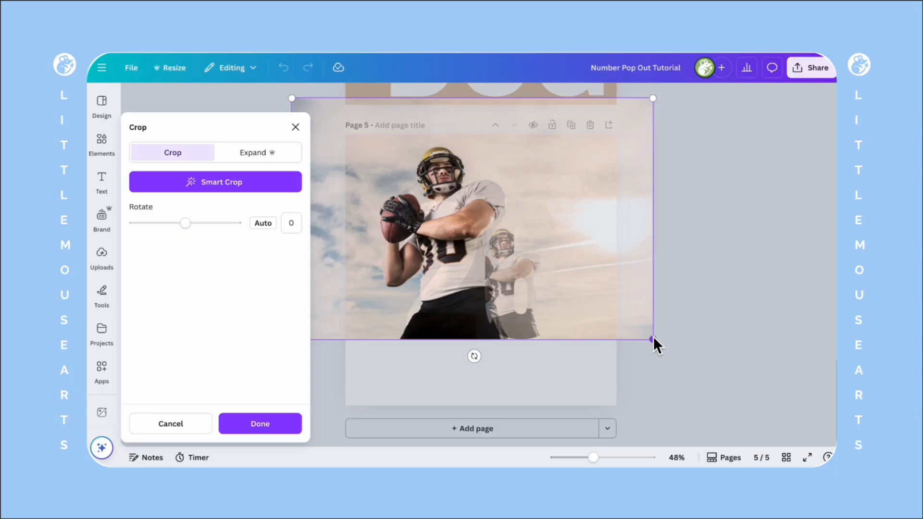
pyautogui.moveTo(652, 345); pyautogui.dragTo(625, 339)
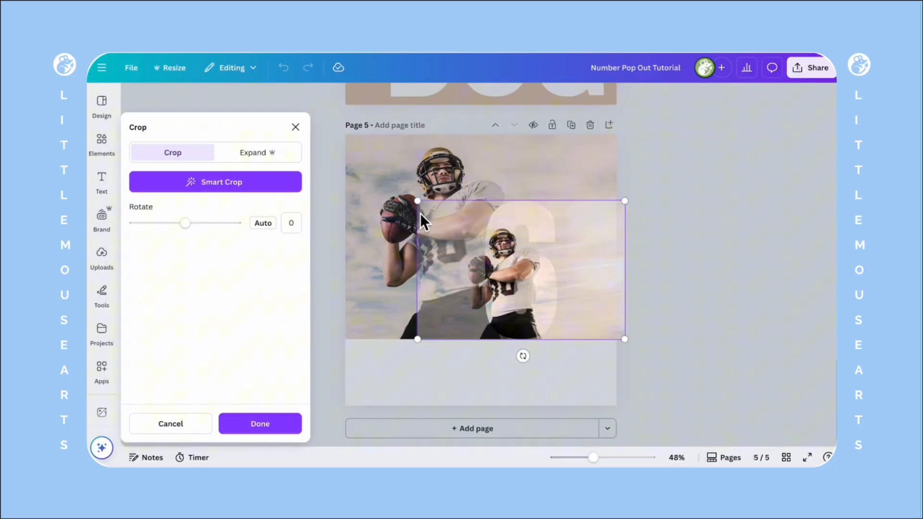
pyautogui.moveTo(417, 200); pyautogui.dragTo(282, 110)
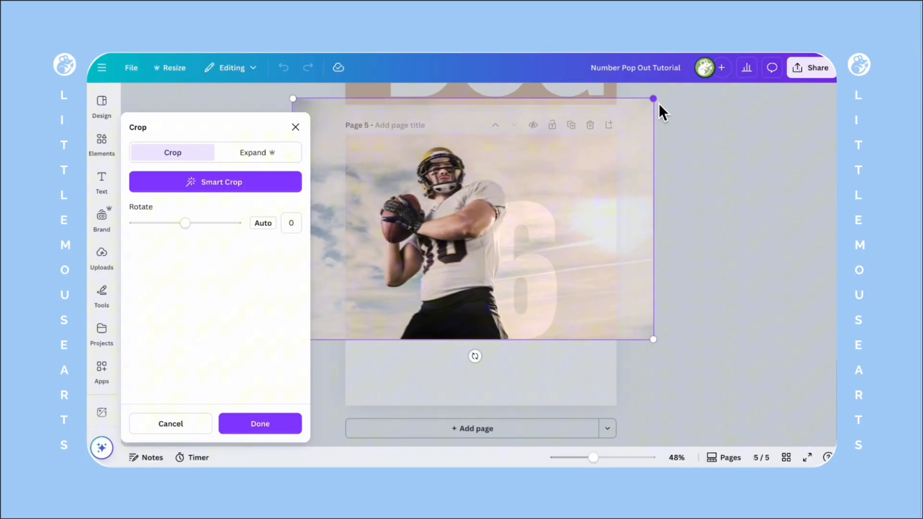
pyautogui.click(260, 424)
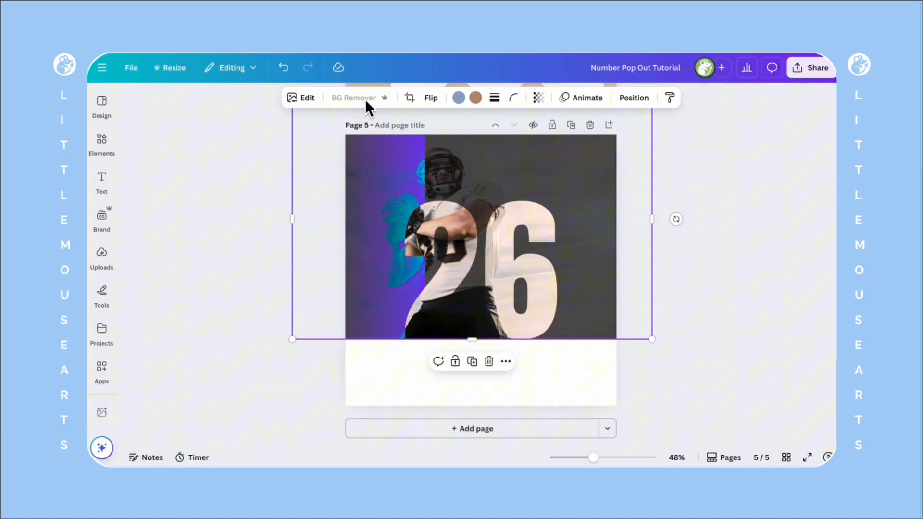
# - Remove the player photo's background, trim its bottom, and erase leftovers near the arm and shorts
pyautogui.click(354, 97)
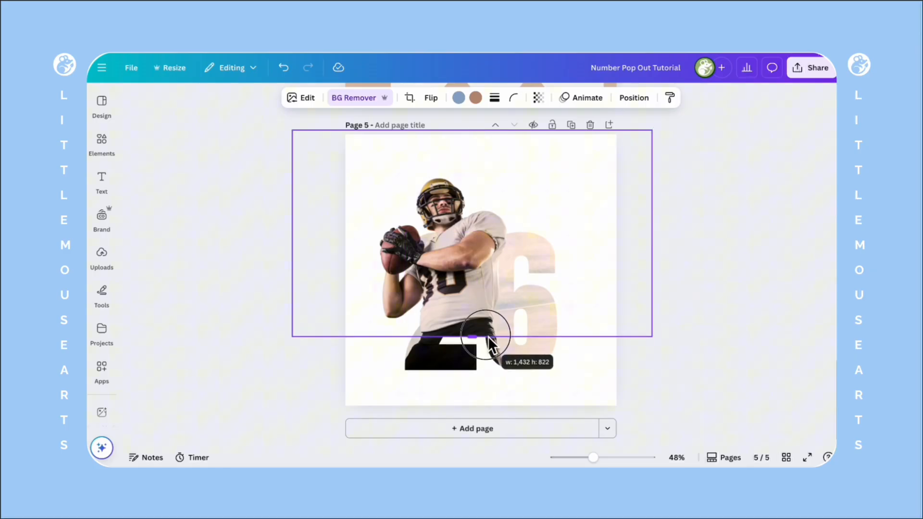
pyautogui.moveTo(486, 338); pyautogui.dragTo(491, 356)
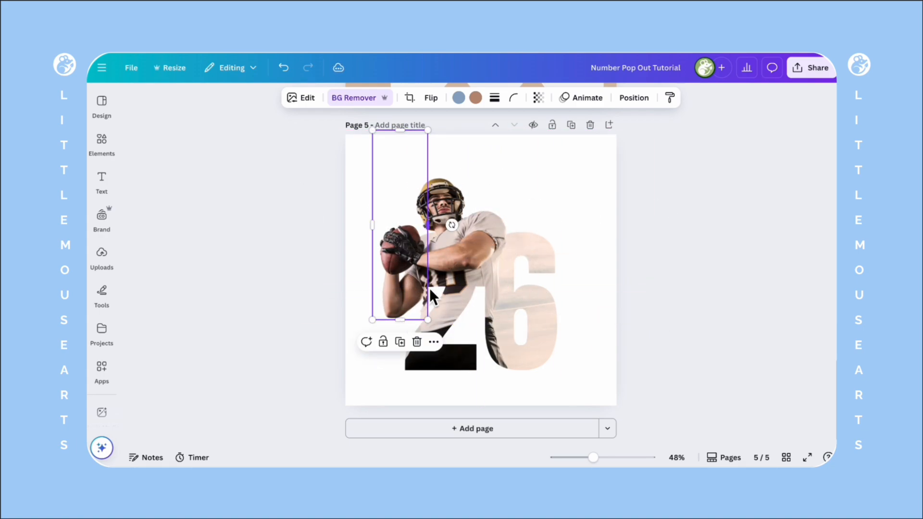
pyautogui.click(354, 98)
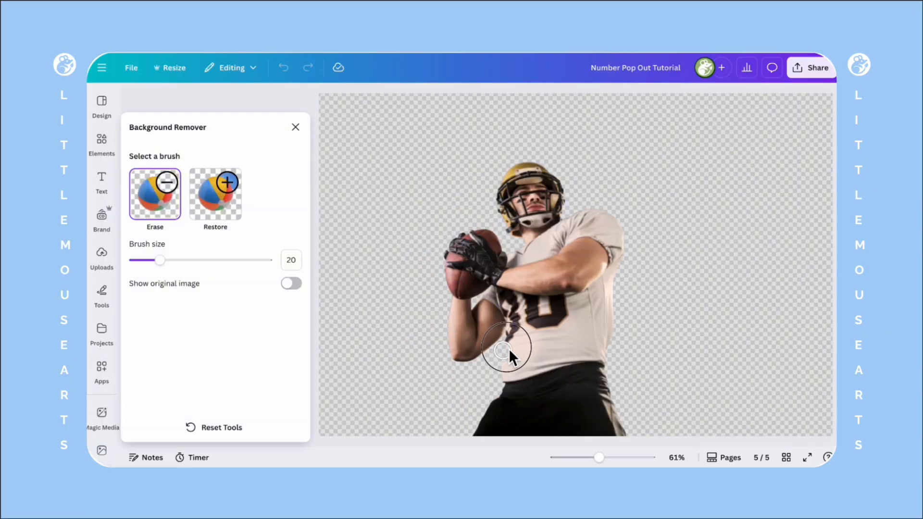
pyautogui.moveTo(507, 347); pyautogui.dragTo(521, 327)
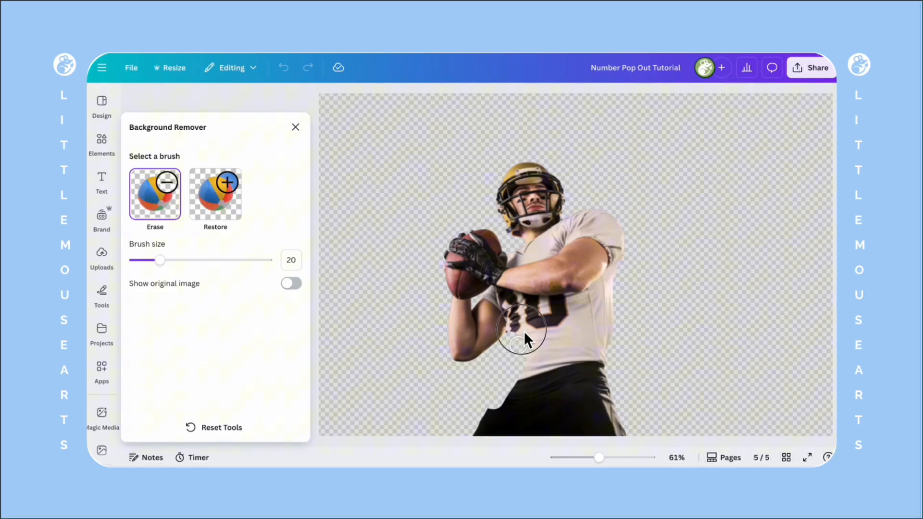
pyautogui.moveTo(521, 328); pyautogui.dragTo(491, 412)
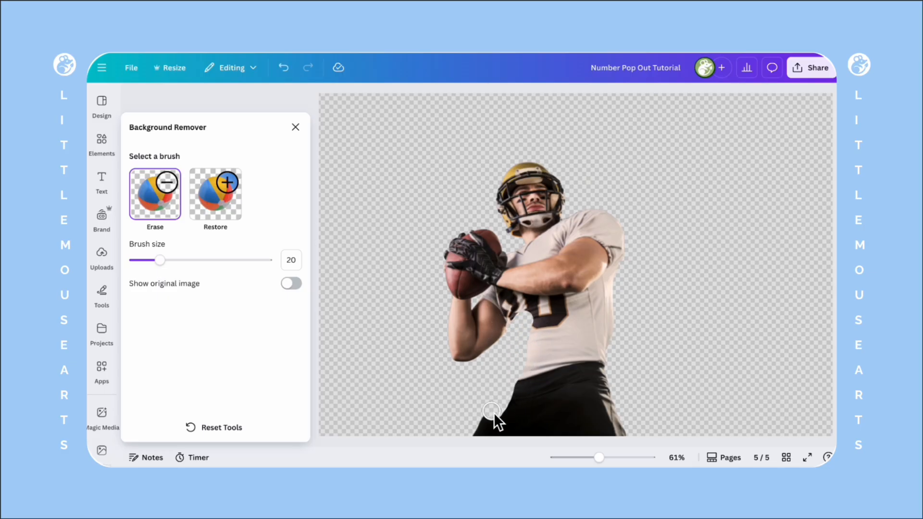
pyautogui.click(296, 127)
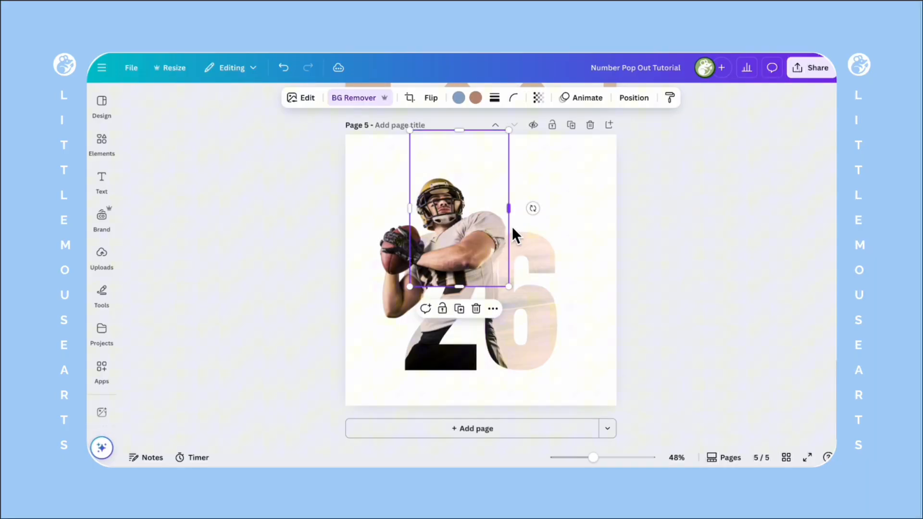
# - Extend the cut-out over the left arm, reorder its layer, and erase remaining background
pyautogui.moveTo(509, 208); pyautogui.dragTo(478, 209)
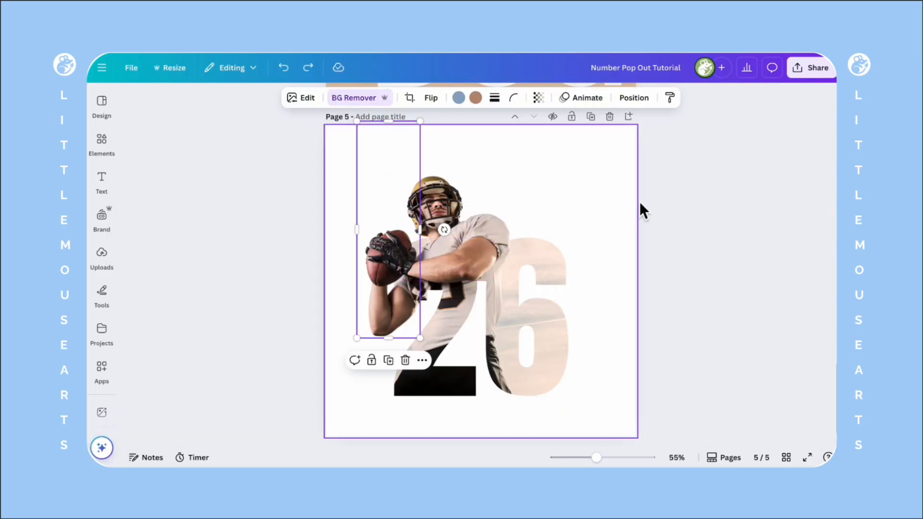
pyautogui.click(634, 97)
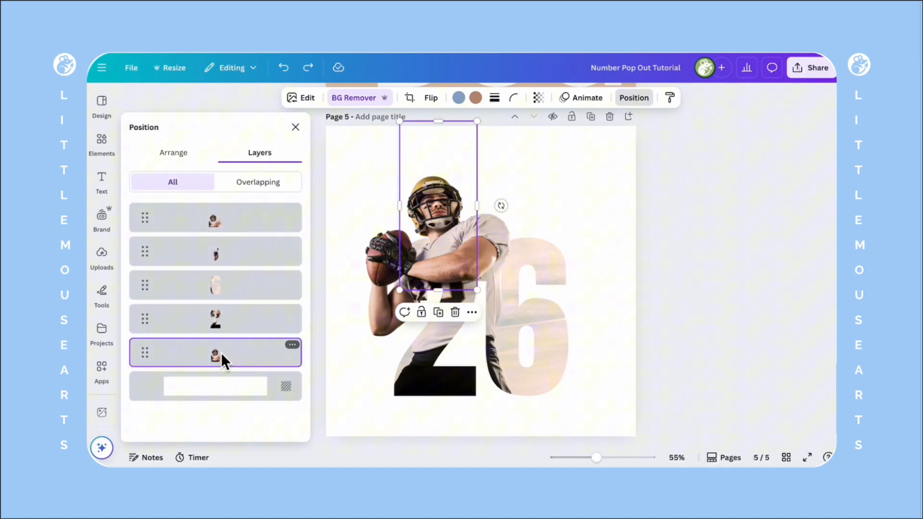
pyautogui.click(354, 97)
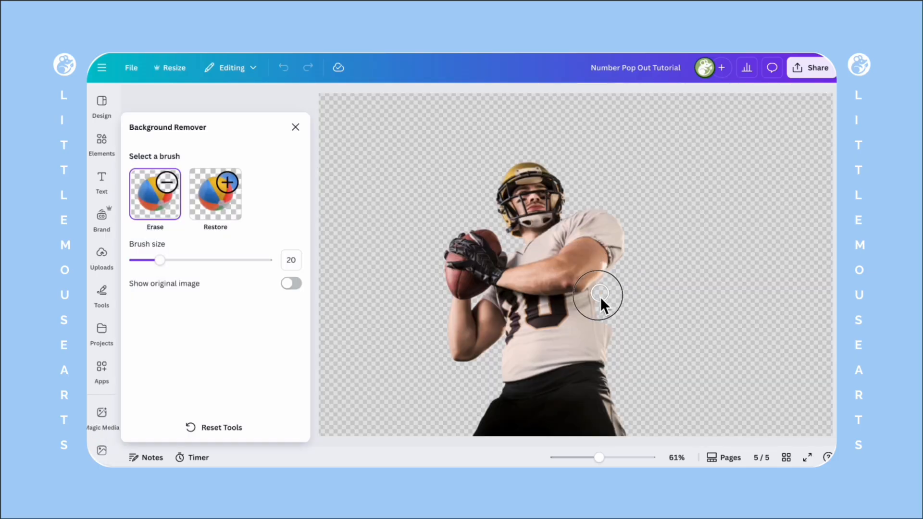
pyautogui.click(296, 127)
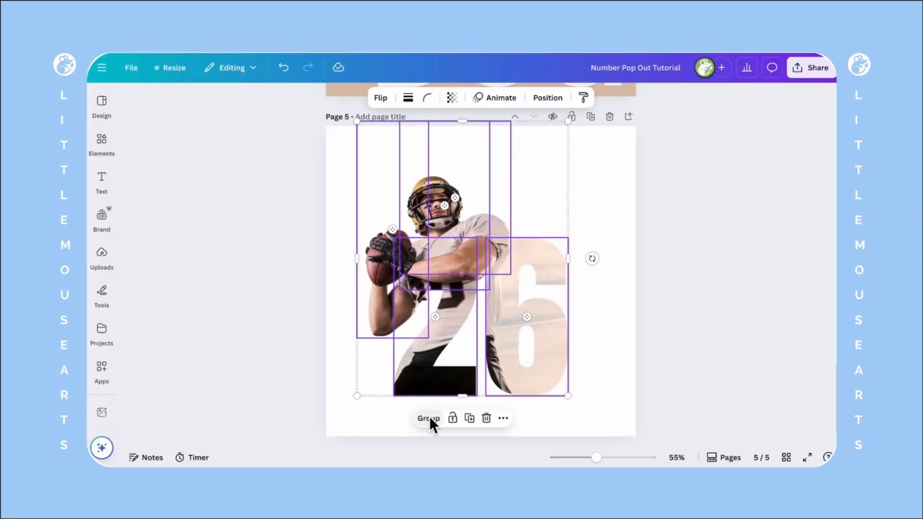
# - Enlarge the player-and-26 group, add a grass background, and download the selection as transparent PNG
pyautogui.moveTo(566, 395); pyautogui.dragTo(584, 418)
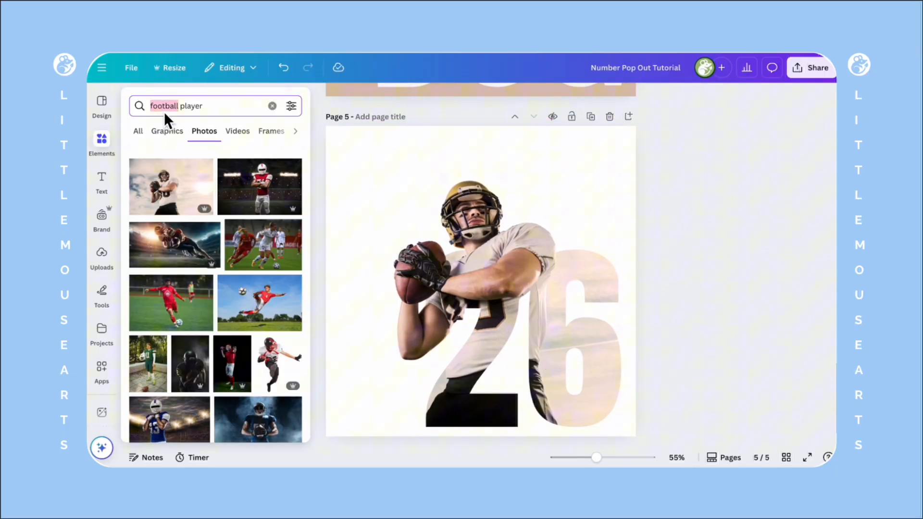
pyautogui.write('grass')
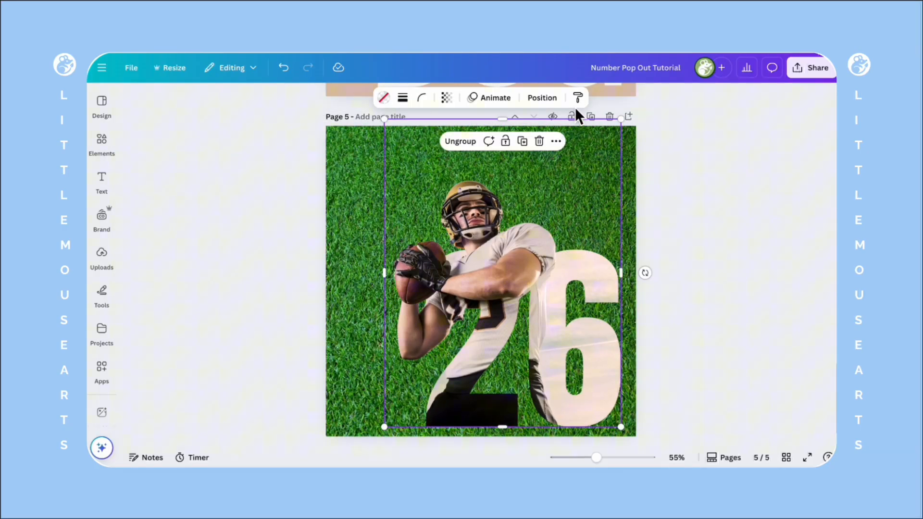
pyautogui.click(556, 141)
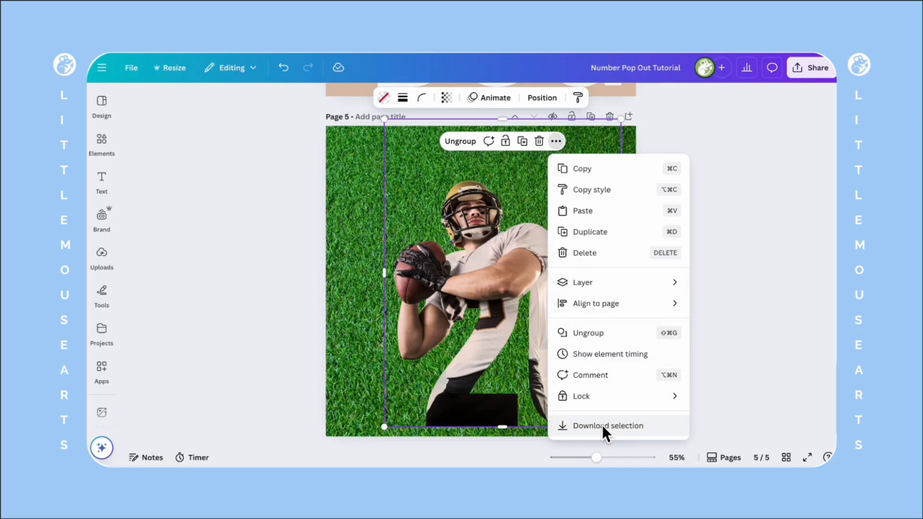
pyautogui.click(610, 426)
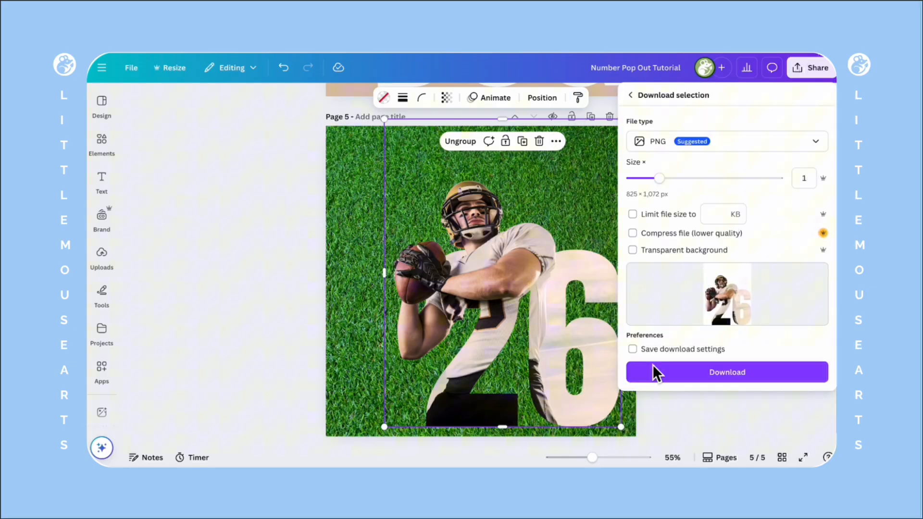
pyautogui.click(633, 249)
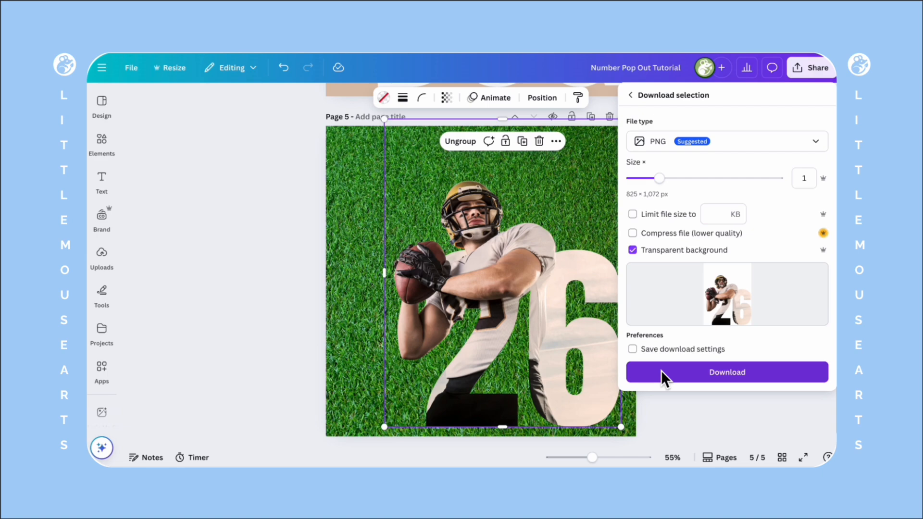
pyautogui.click(727, 372)
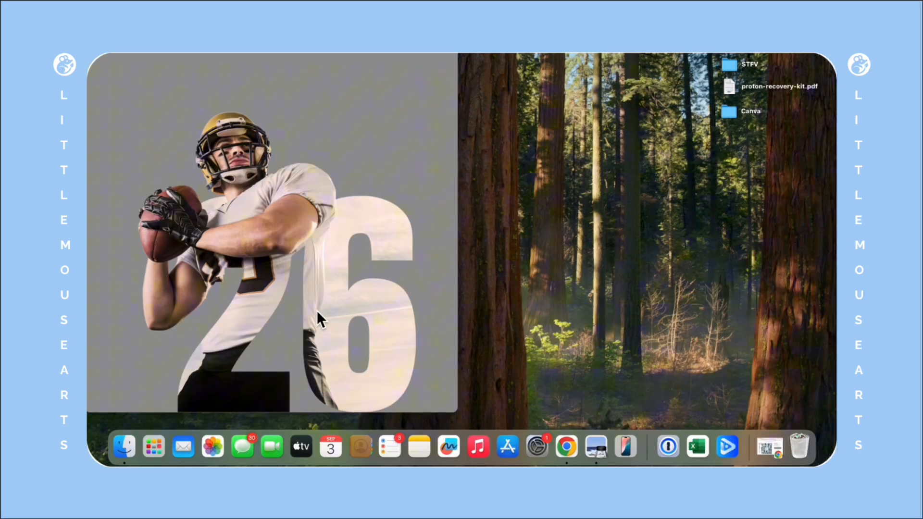
# - Open the downloaded player-and-26 PNG's context menu in Finder to bring it into Canva
pyautogui.rightClick(318, 318)
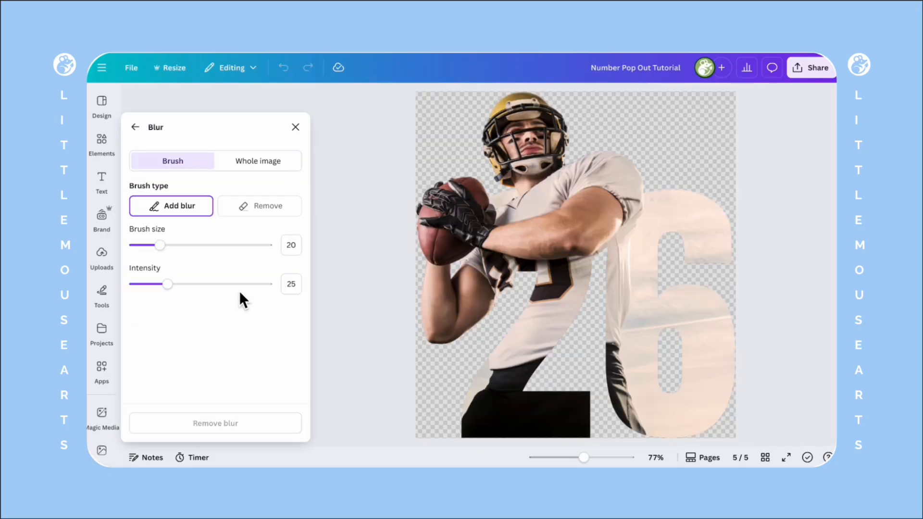
# - Blur the whole player-and-26 image at an intensity of about 57
pyautogui.click(257, 161)
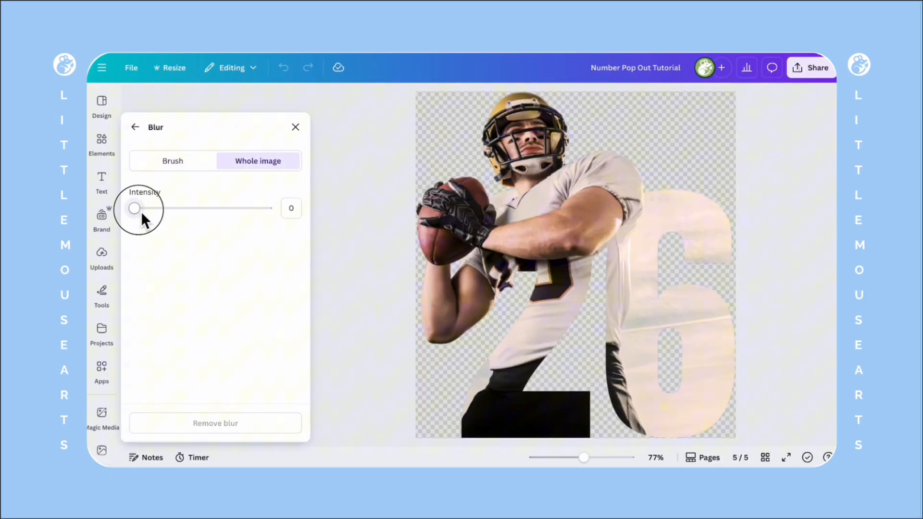
pyautogui.moveTo(134, 208); pyautogui.dragTo(211, 207)
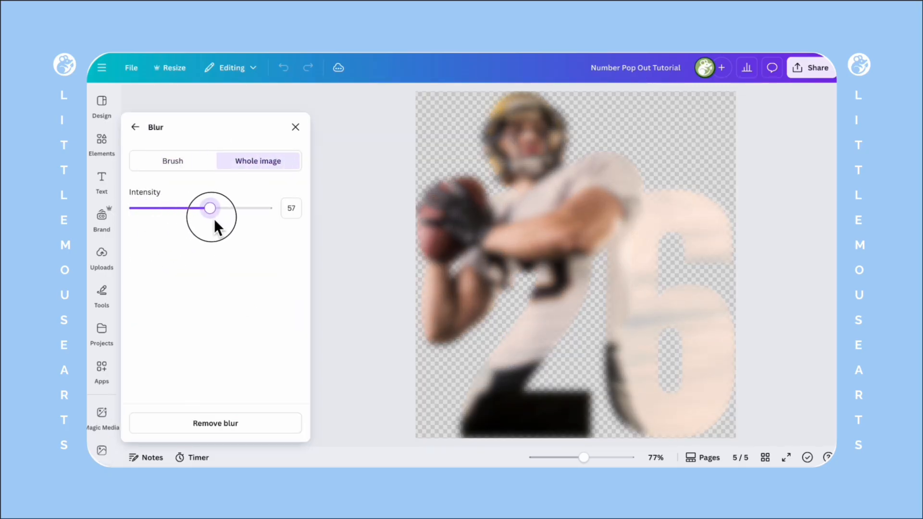
pyautogui.click(296, 127)
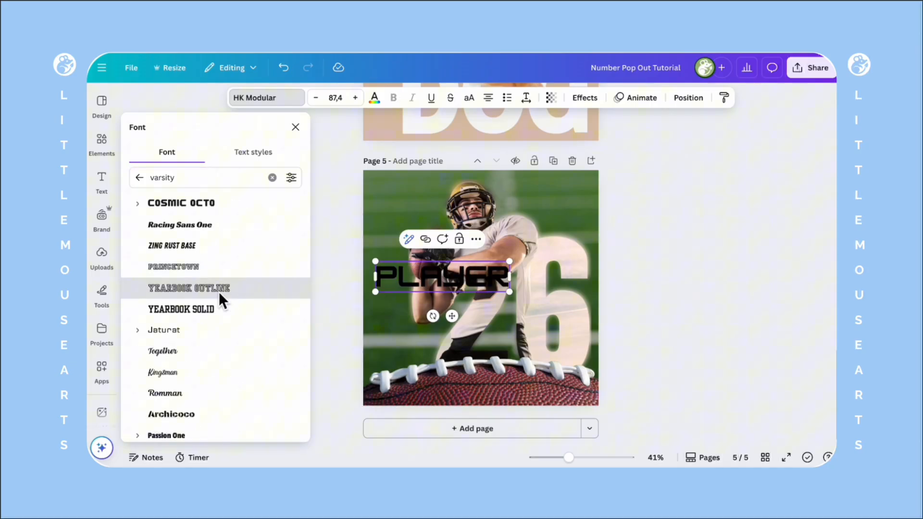
# - Set PLAYER to Yearbook Solid, try a custom duotone on the blurred image, then add Lift
pyautogui.click(182, 309)
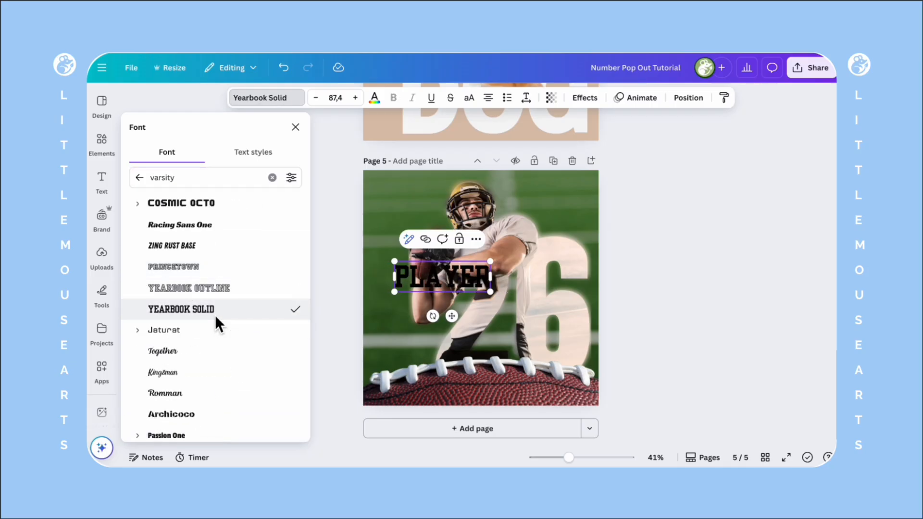
pyautogui.click(374, 97)
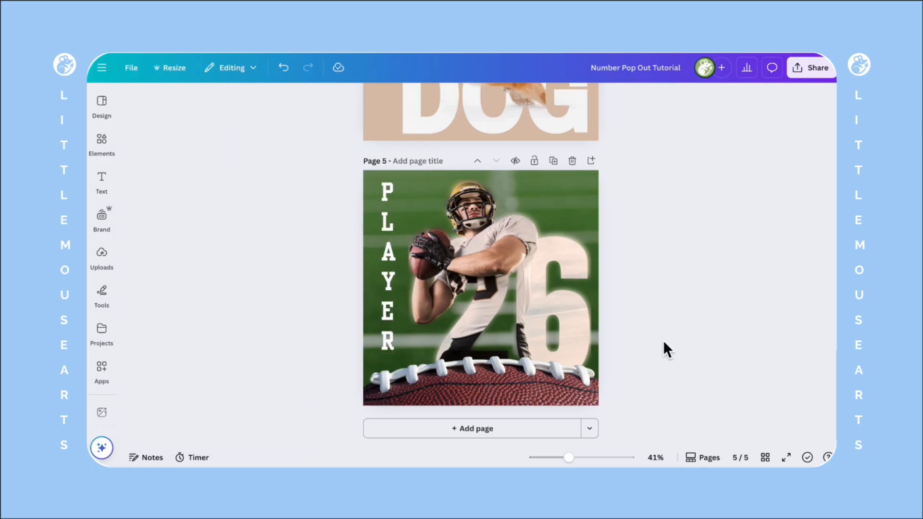
pyautogui.click(480, 287)
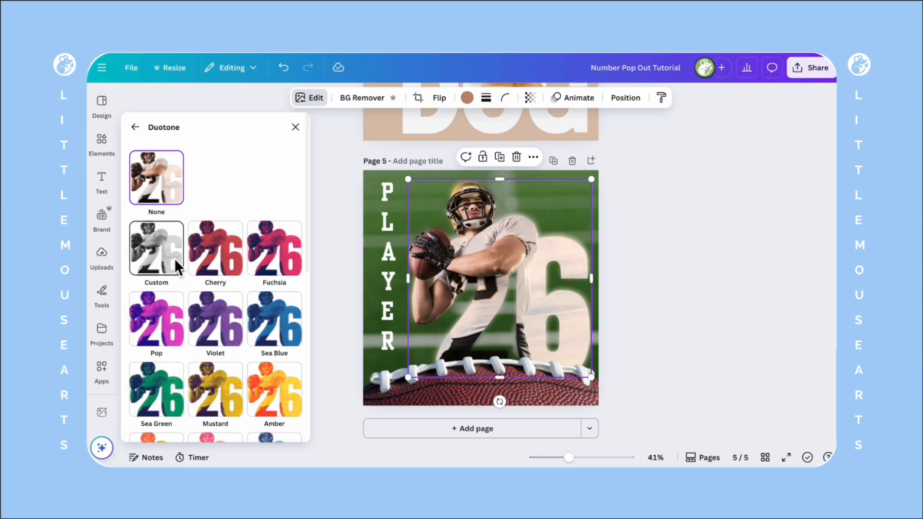
pyautogui.click(155, 247)
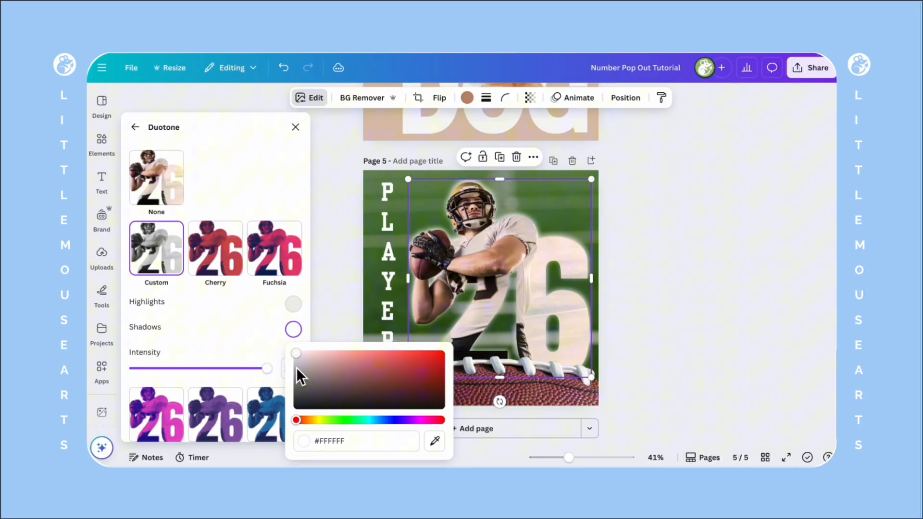
pyautogui.click(293, 303)
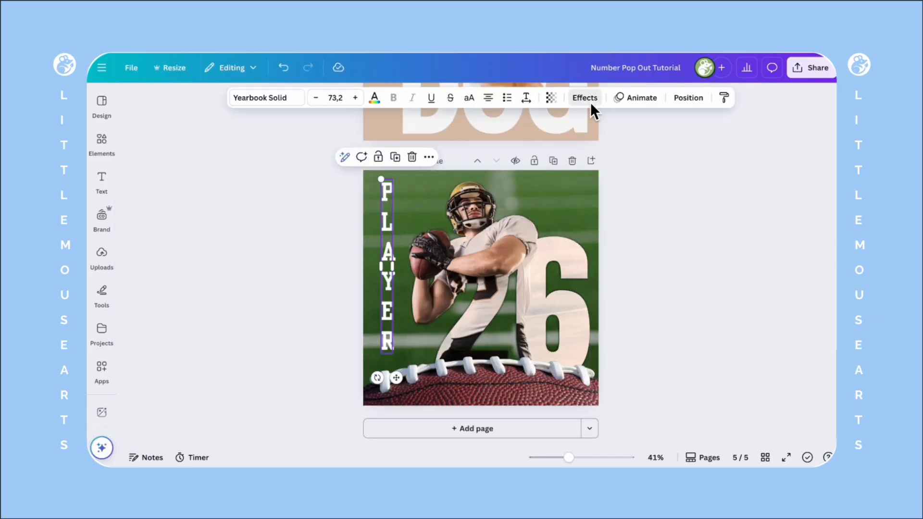
pyautogui.click(585, 97)
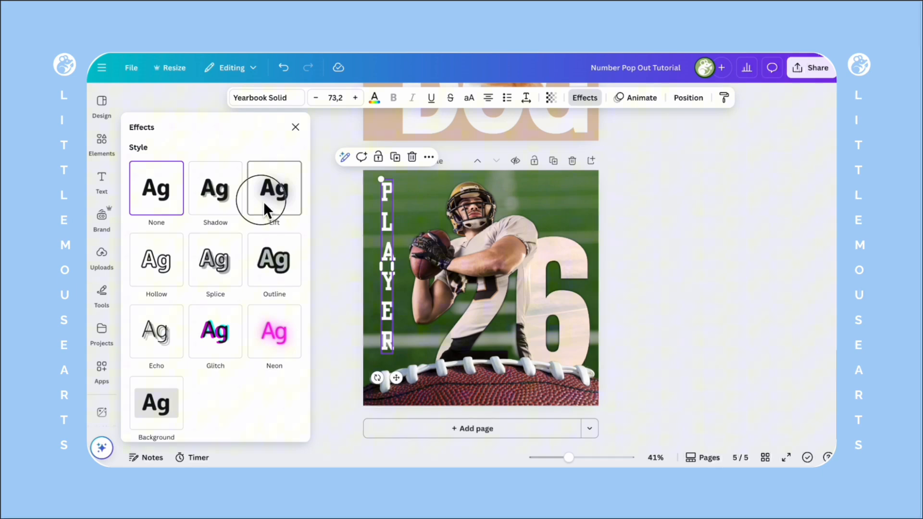
pyautogui.click(274, 189)
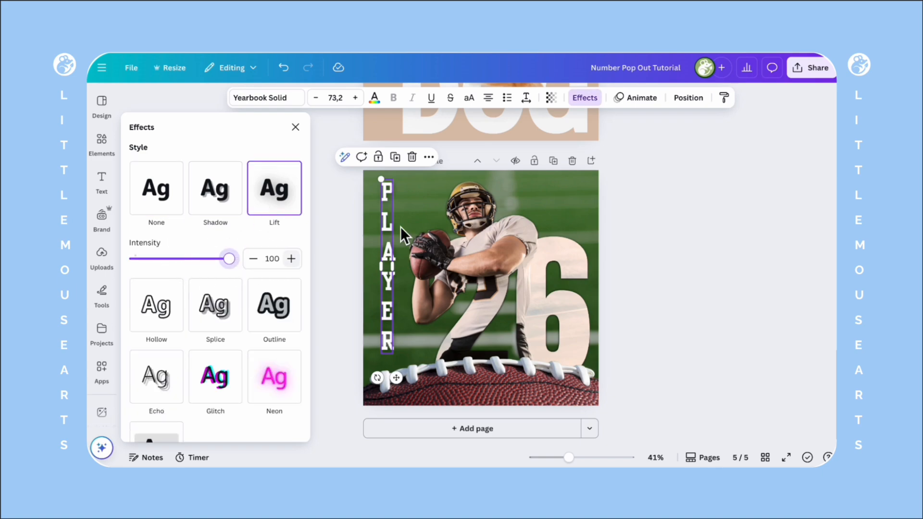